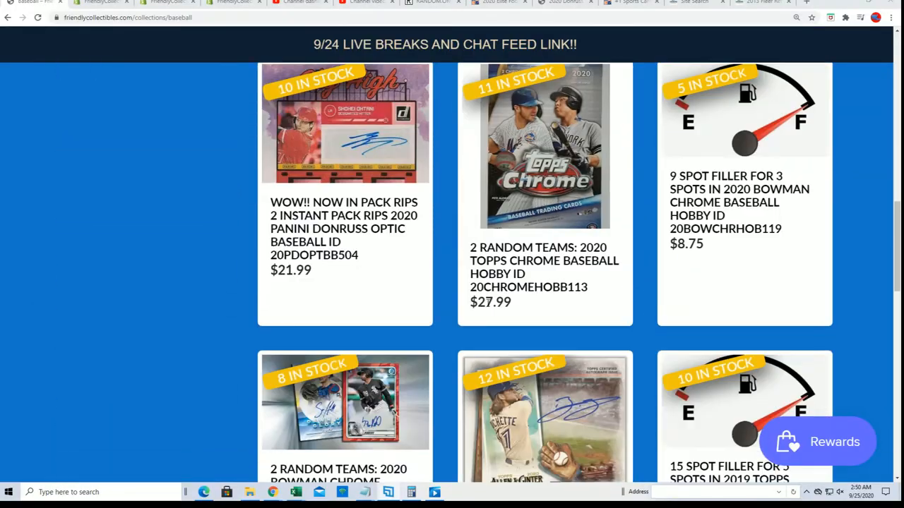
Navigate to the Football Breaks collection and scroll to the 9 SPOT FILLER Mosaic listing.
scroll(up, 3)
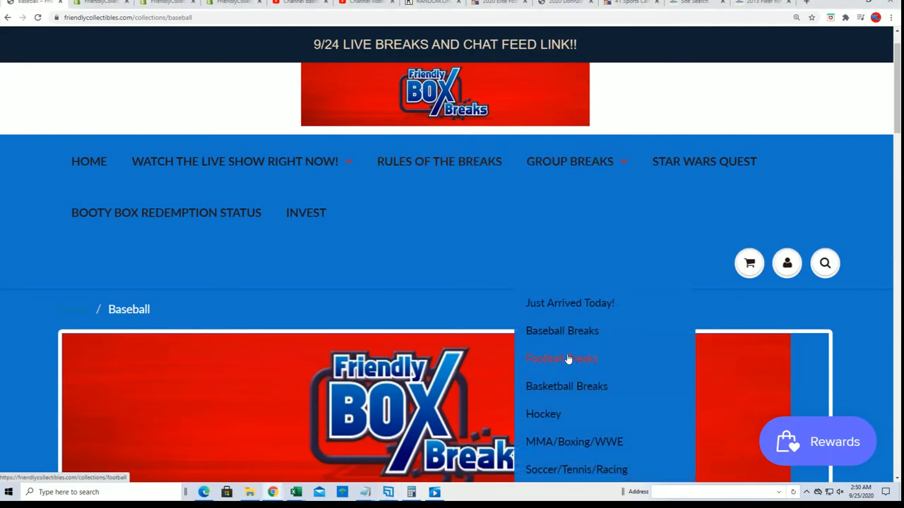
click(562, 359)
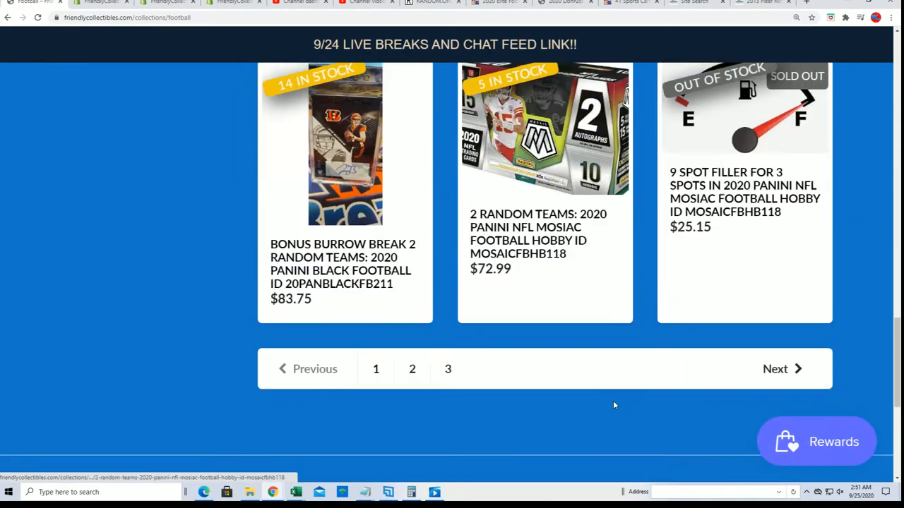
scroll(up, 3)
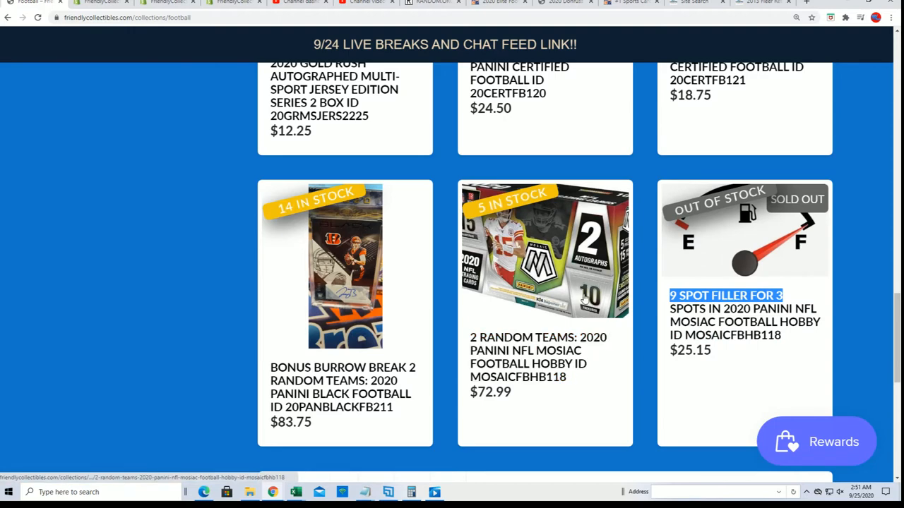
mouse_move(486, 218)
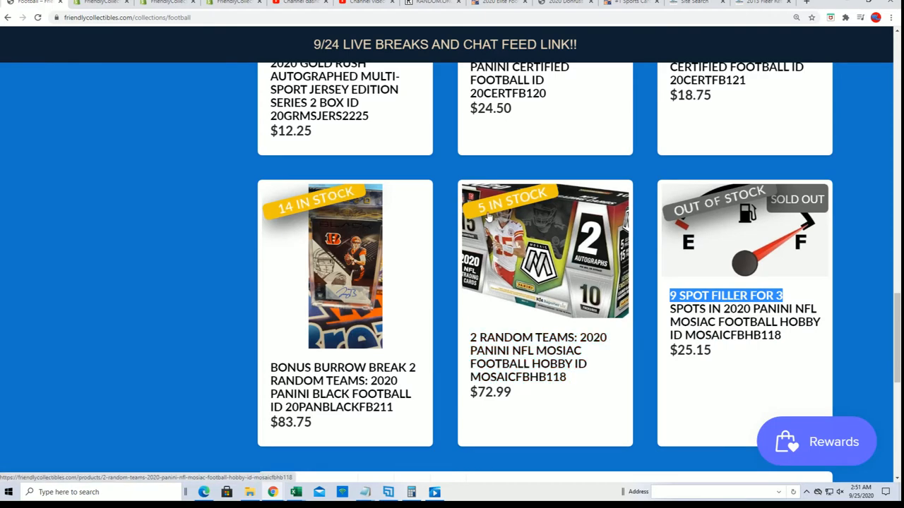
View the 2 Random Teams Mosaic Football Hobby page, then switch to the RANDOM.ORG tab.
click(545, 251)
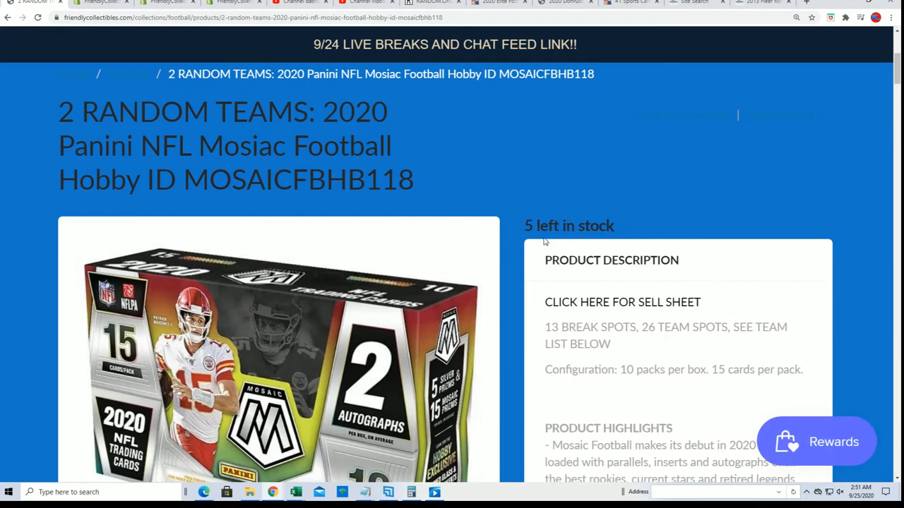
mouse_move(520, 223)
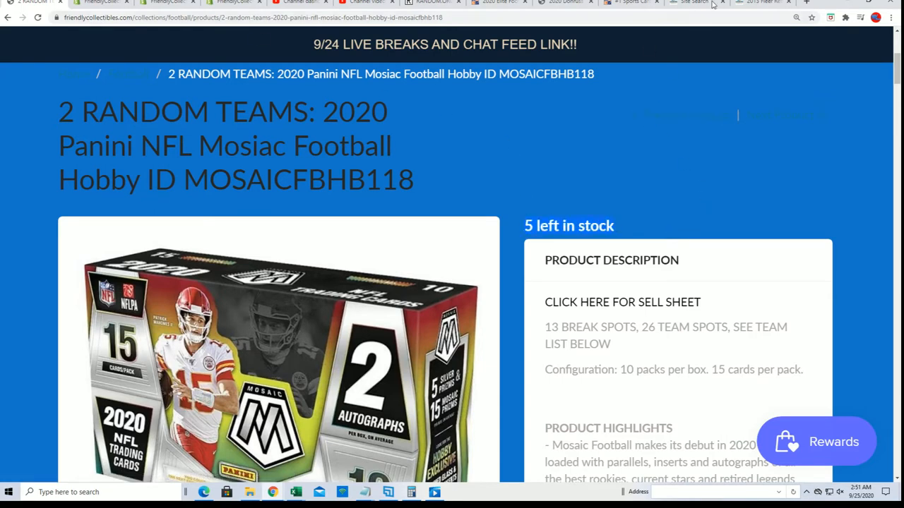
click(430, 3)
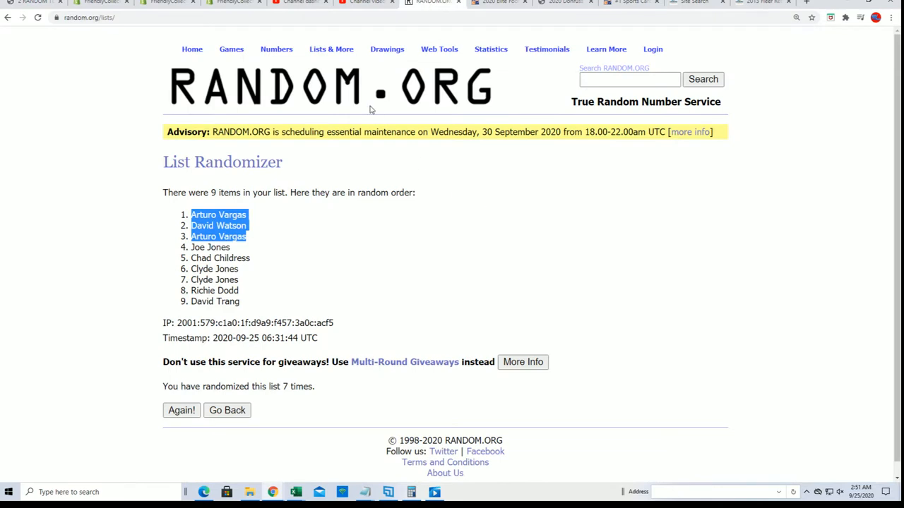
Return to the List Randomizer form and paste in the nine spot-filler buyer names.
click(226, 410)
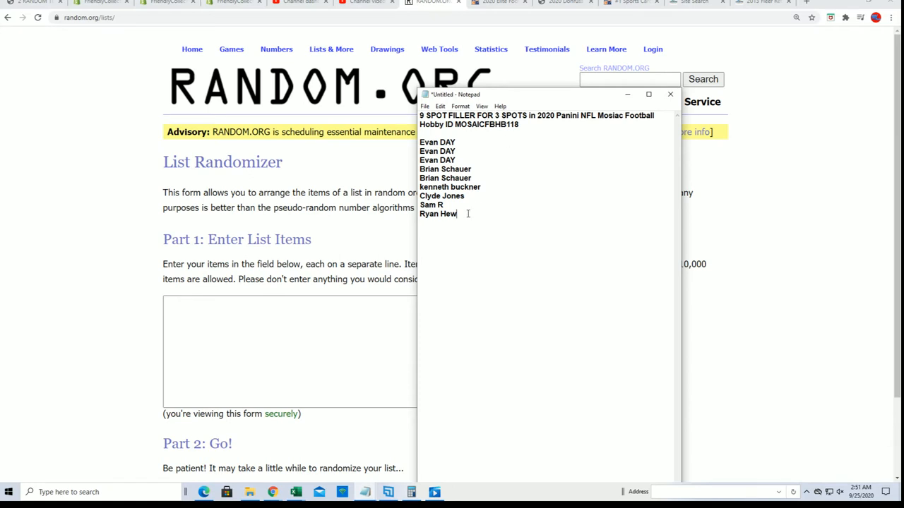
key(ctrl+a)
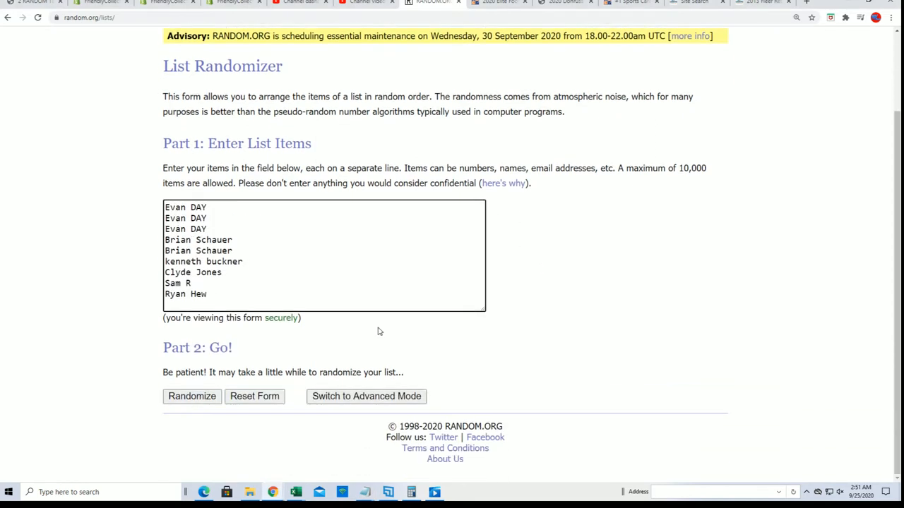
click(192, 396)
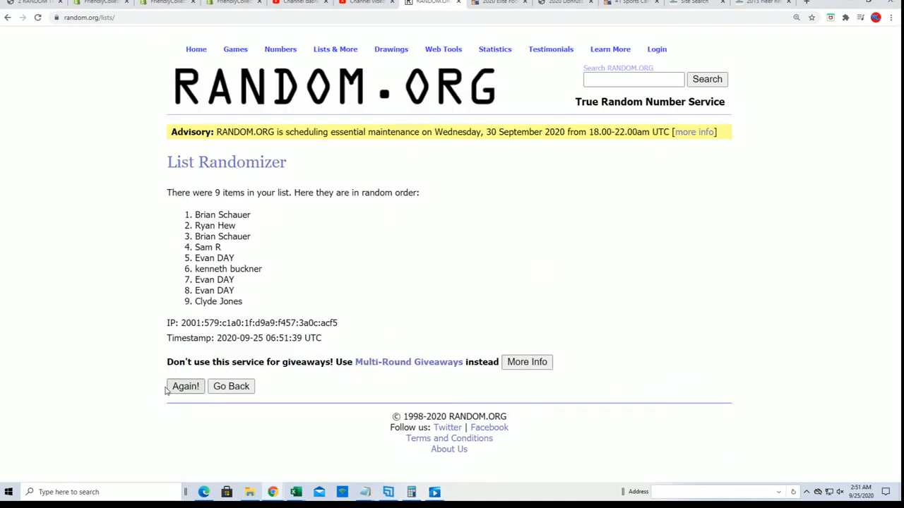
click(187, 387)
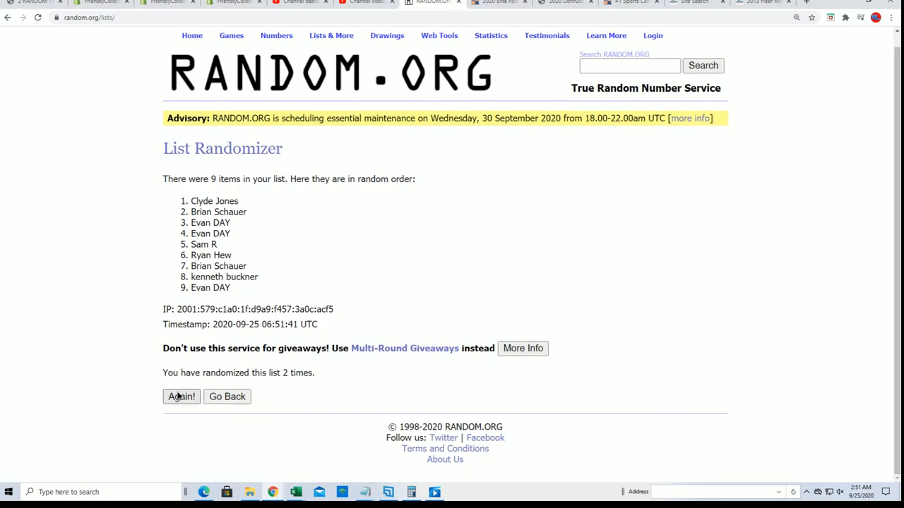
click(181, 395)
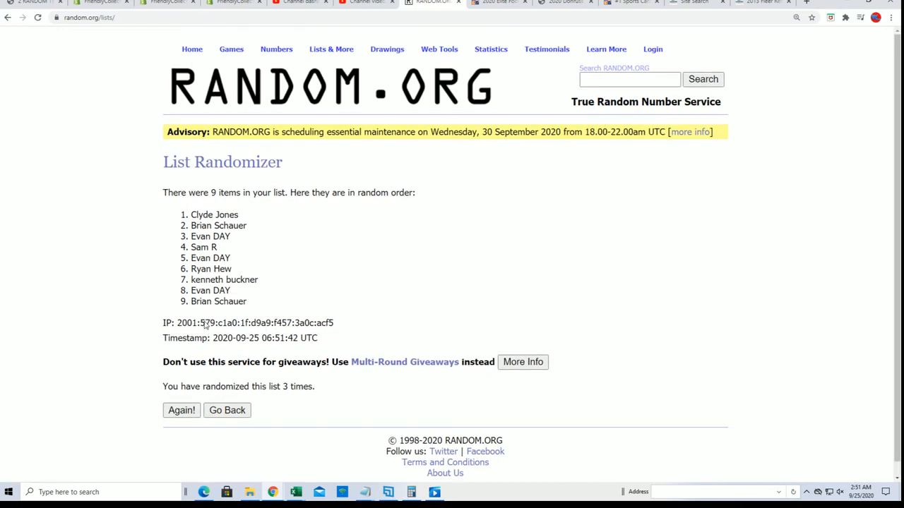
click(181, 409)
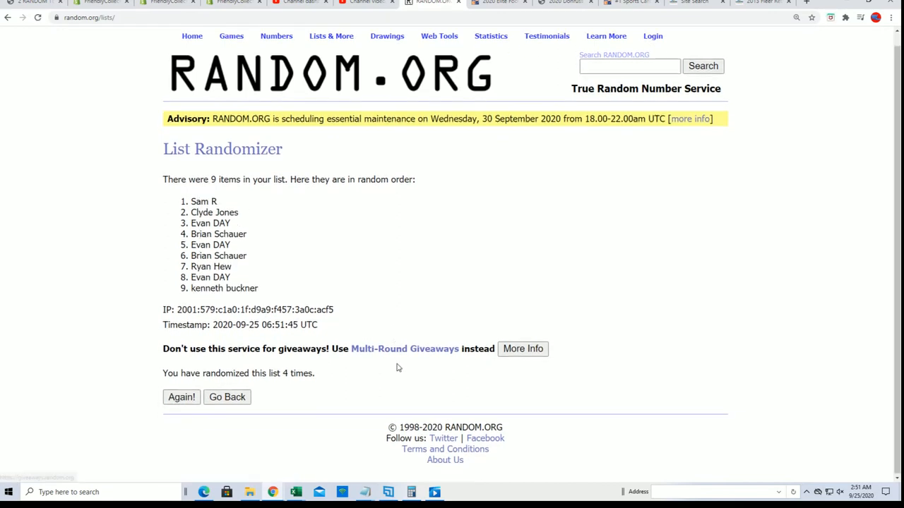
click(180, 397)
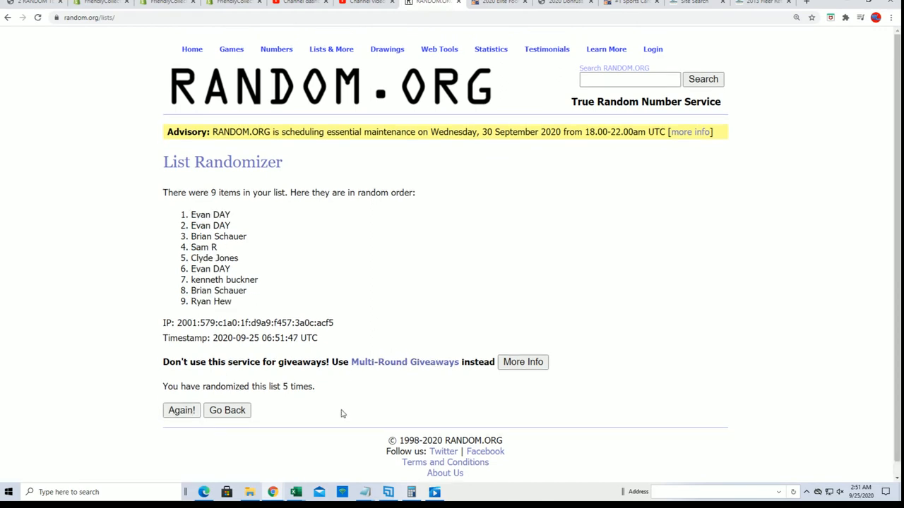
click(181, 409)
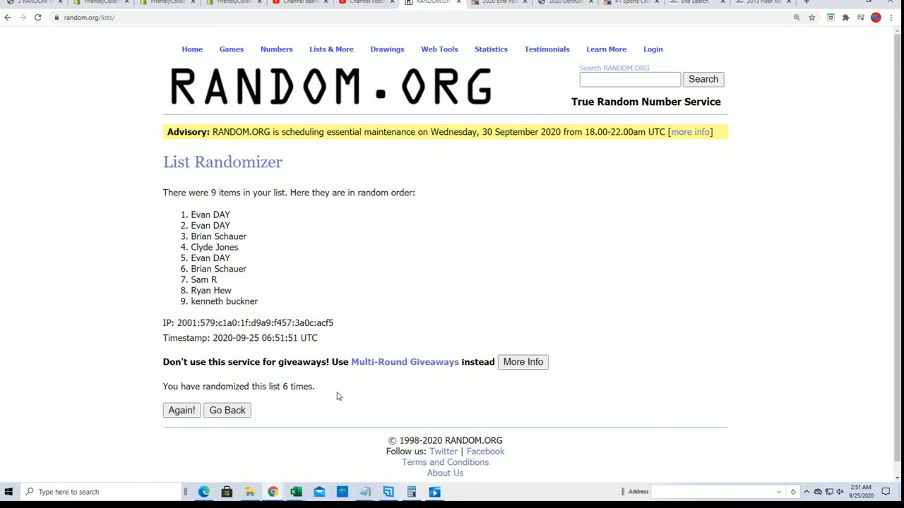
click(180, 410)
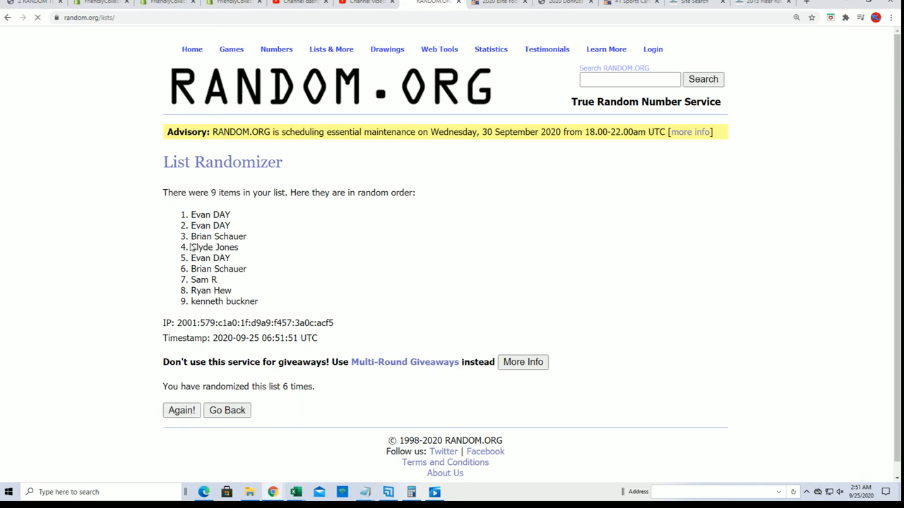
click(180, 409)
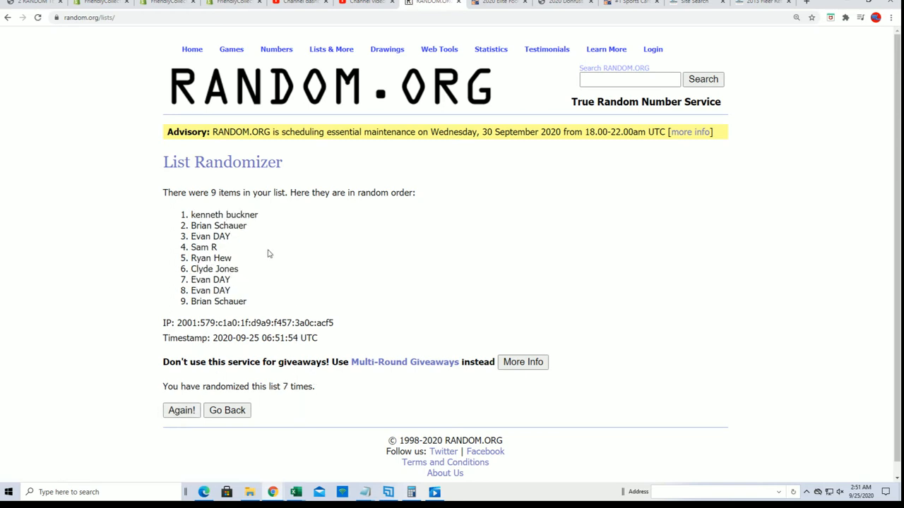
drag(191, 214, 240, 238)
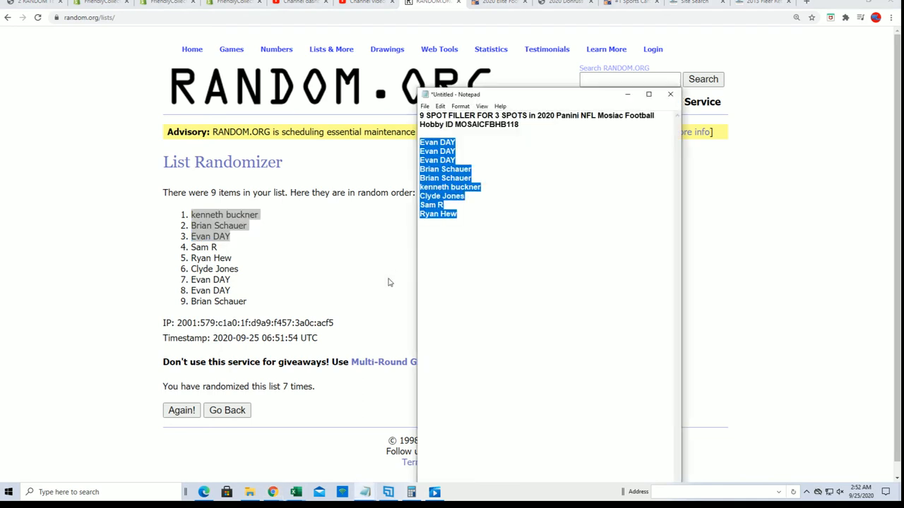
click(420, 232)
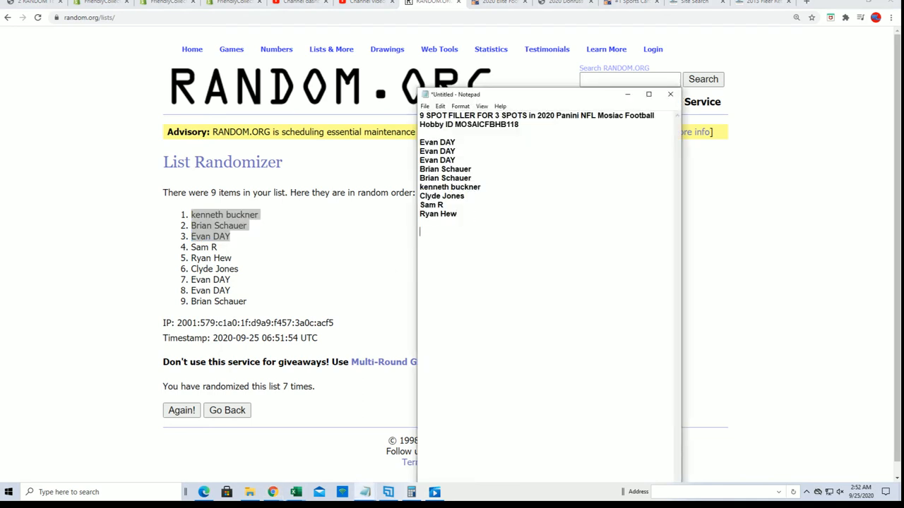
text(kenneth buckner)
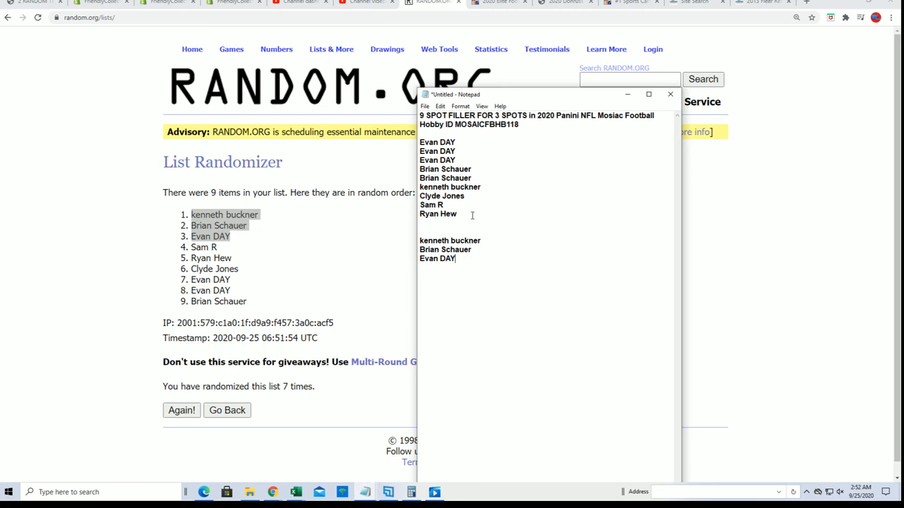